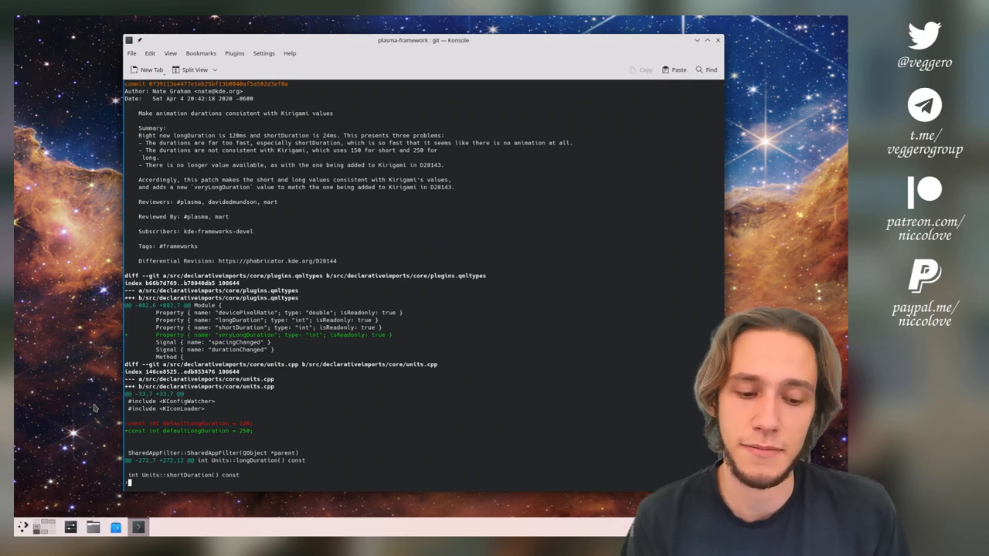
{"action": "mouse_move", "coordinate": [387, 49]}
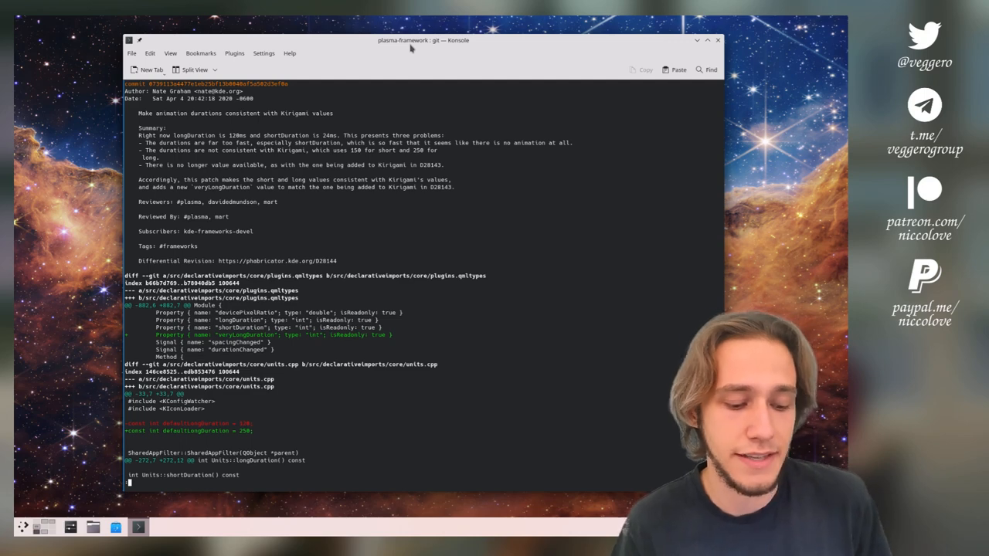
{"action": "mouse_move", "coordinate": [410, 48]}
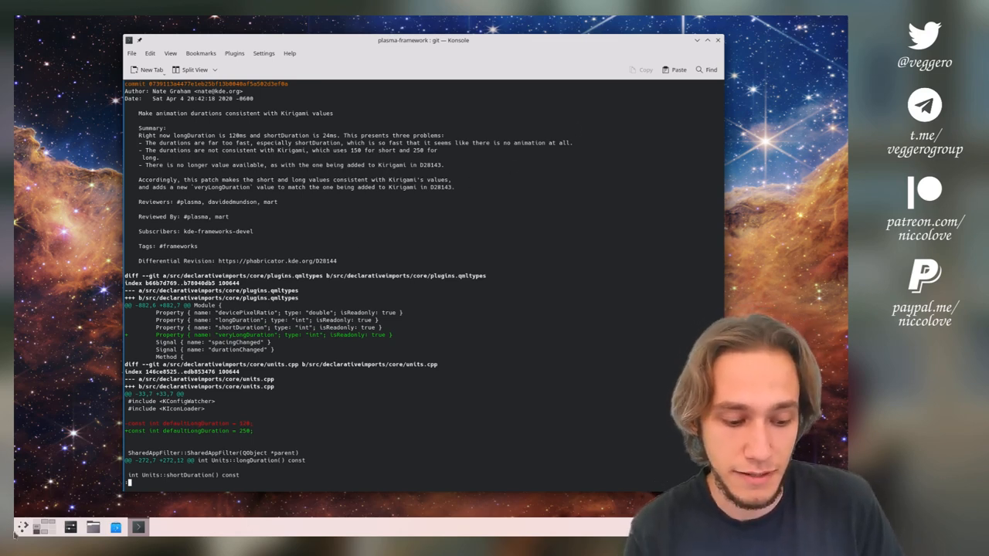
Dismiss the application launcher and scroll down through the blog post on slow Plasma animations
{"action": "left_click", "coordinate": [23, 527]}
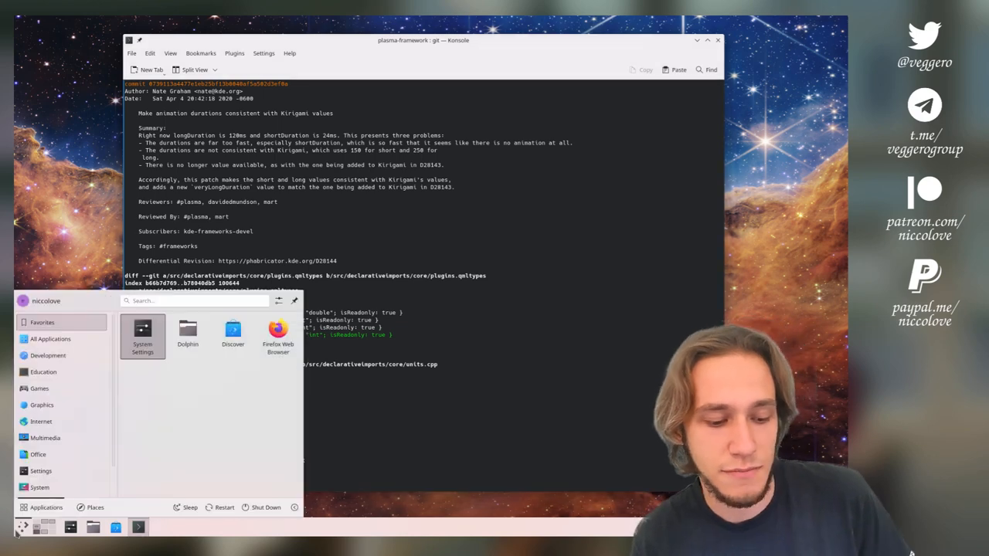
{"action": "left_click", "coordinate": [39, 387]}
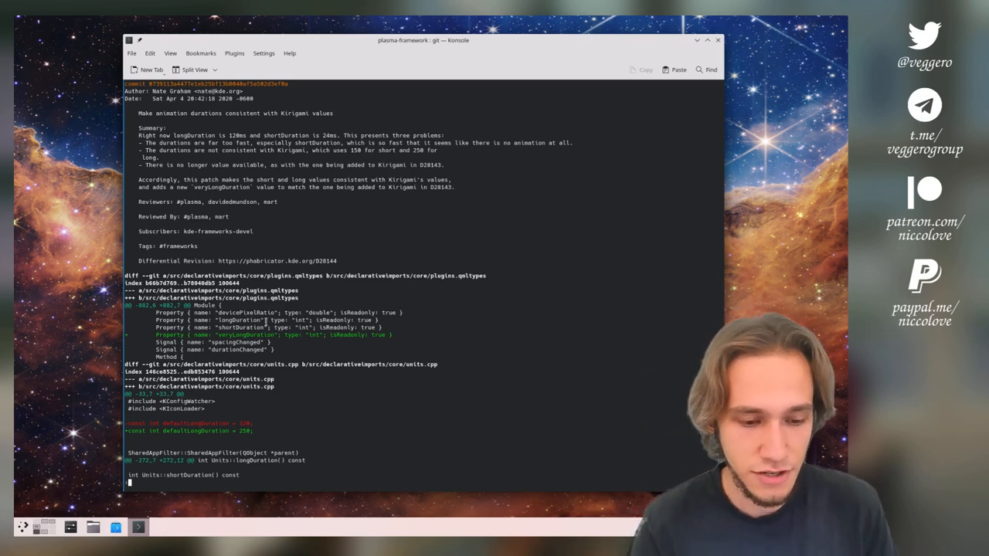
{"action": "scroll", "scroll_direction": "down", "scroll_amount": 3}
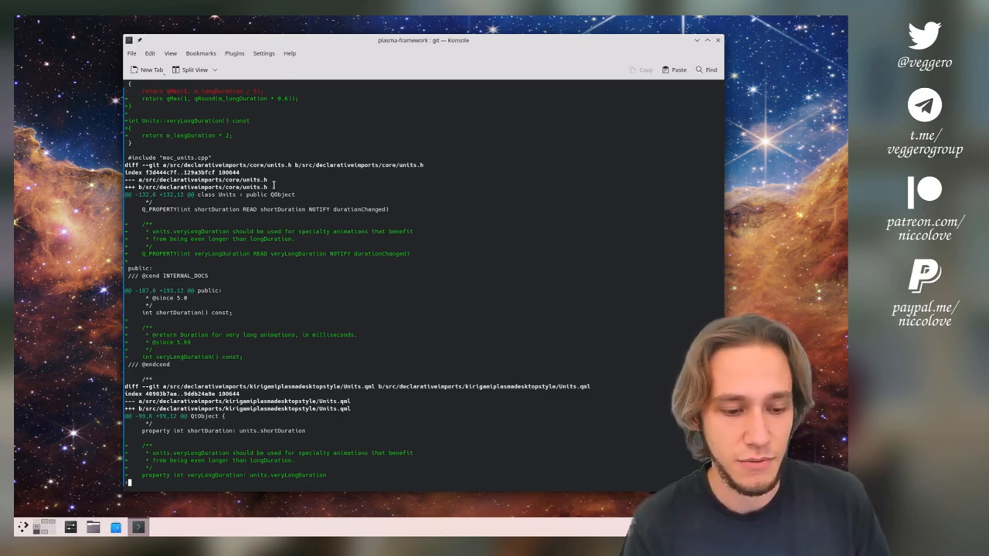
{"action": "scroll", "scroll_direction": "down", "scroll_amount": 3}
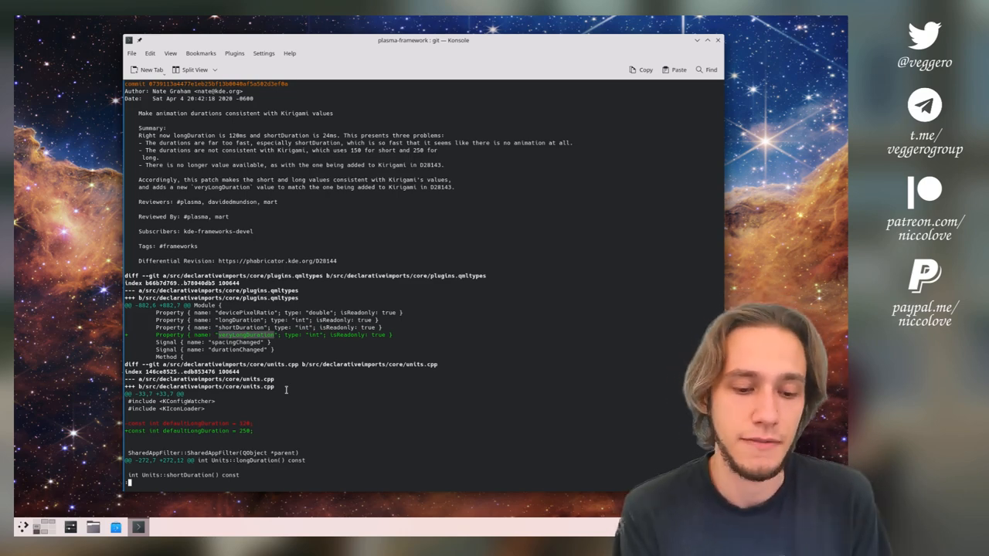
{"action": "scroll", "scroll_direction": "down", "scroll_amount": 3}
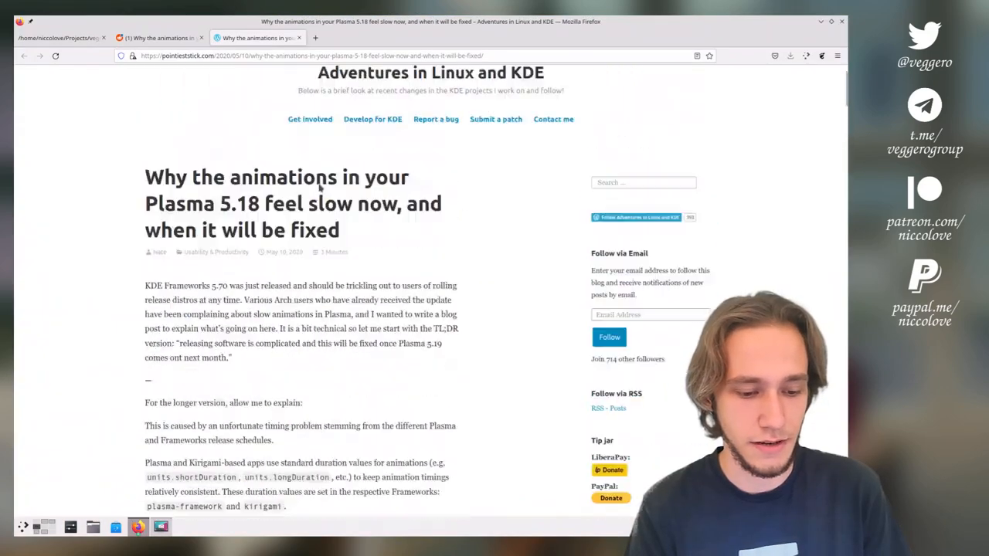
{"action": "scroll", "scroll_direction": "down", "scroll_amount": 3}
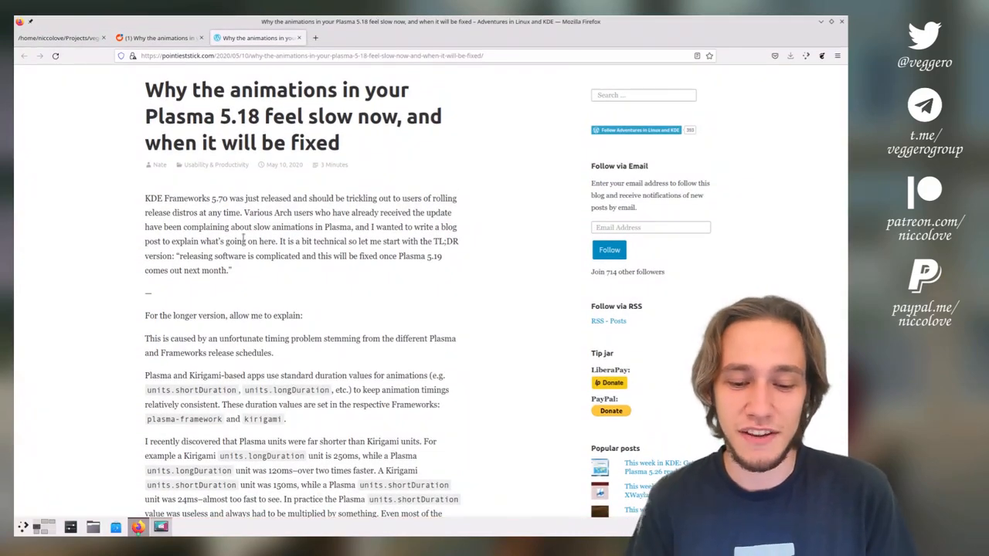
{"action": "scroll", "scroll_direction": "down", "scroll_amount": 3}
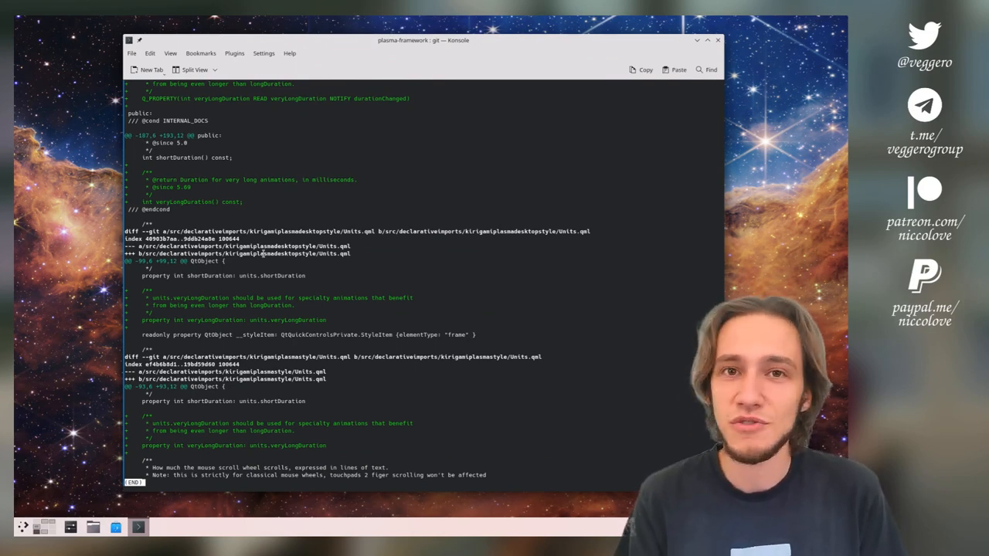
Scroll the blog post back up to its title and opening paragraph
{"action": "scroll", "scroll_direction": "up", "scroll_amount": 3}
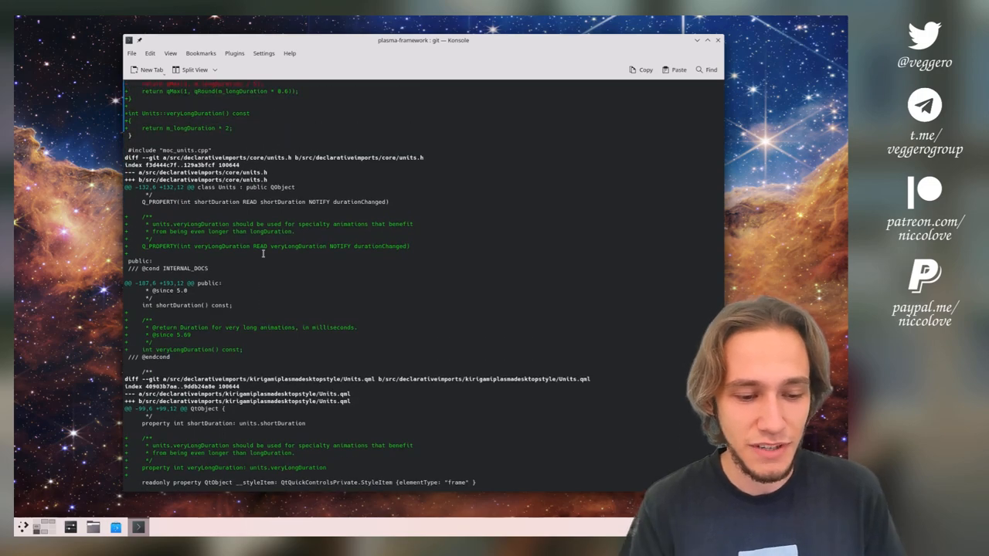
{"action": "scroll", "scroll_direction": "up", "scroll_amount": 3}
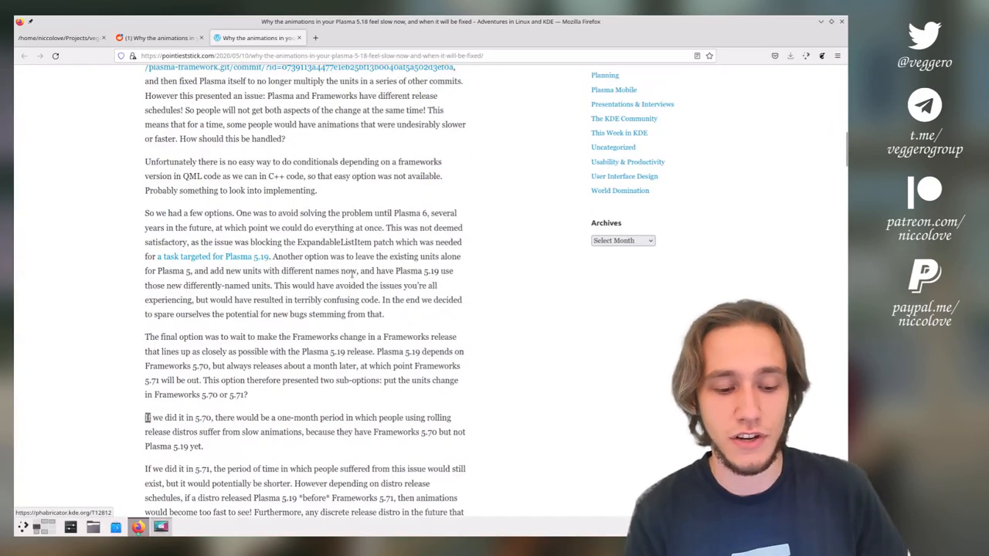
{"action": "scroll", "scroll_direction": "up", "scroll_amount": 3}
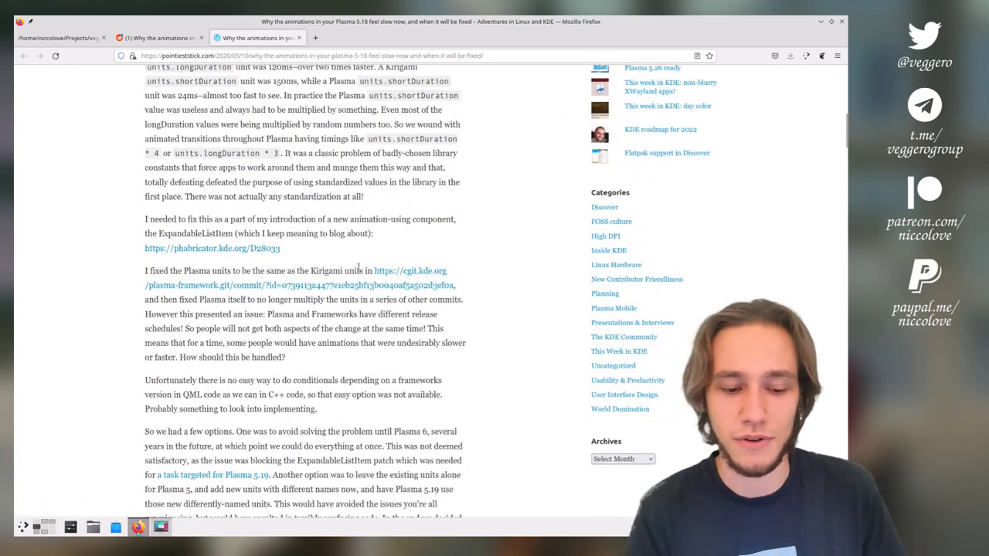
{"action": "scroll", "scroll_direction": "up", "scroll_amount": 3}
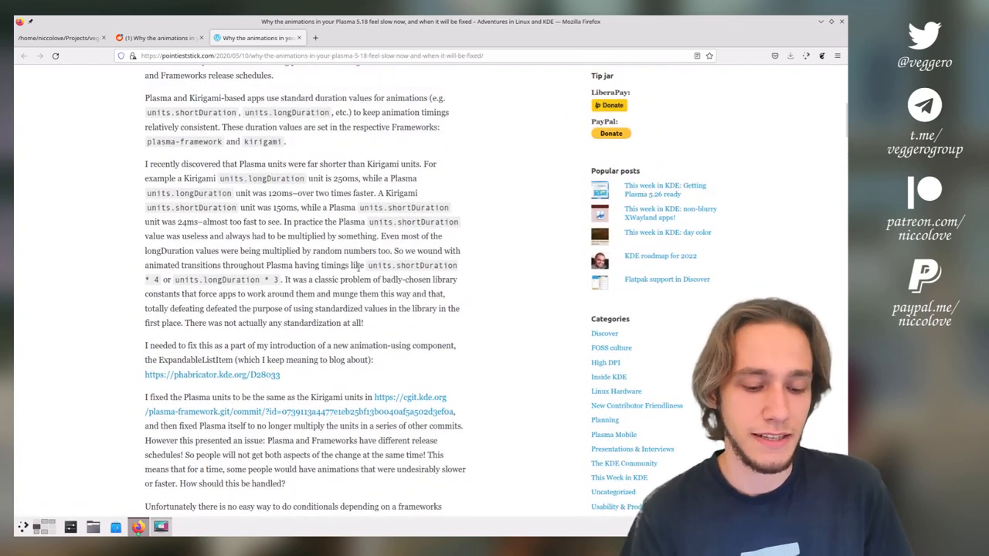
{"action": "scroll", "scroll_direction": "up", "scroll_amount": 3}
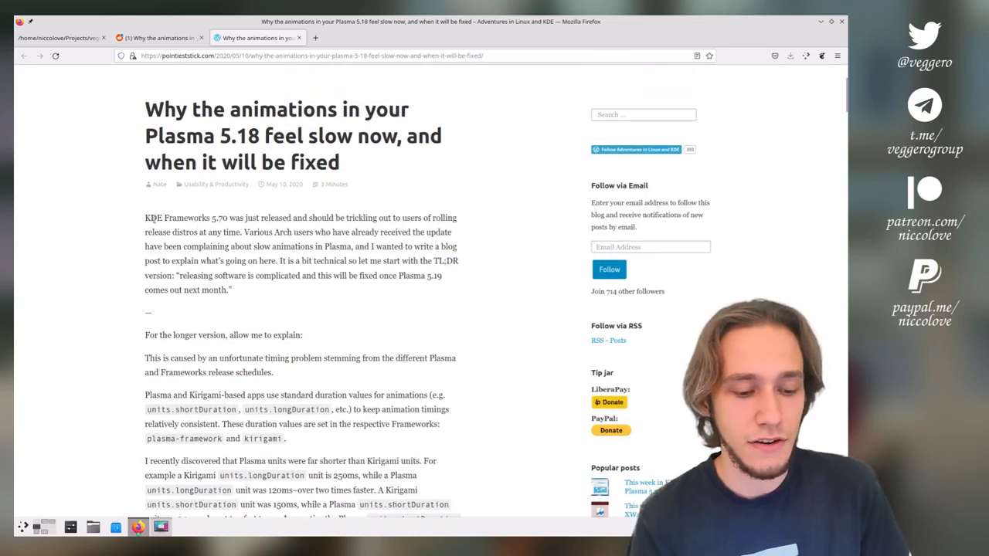
{"action": "double_click", "coordinate": [178, 218]}
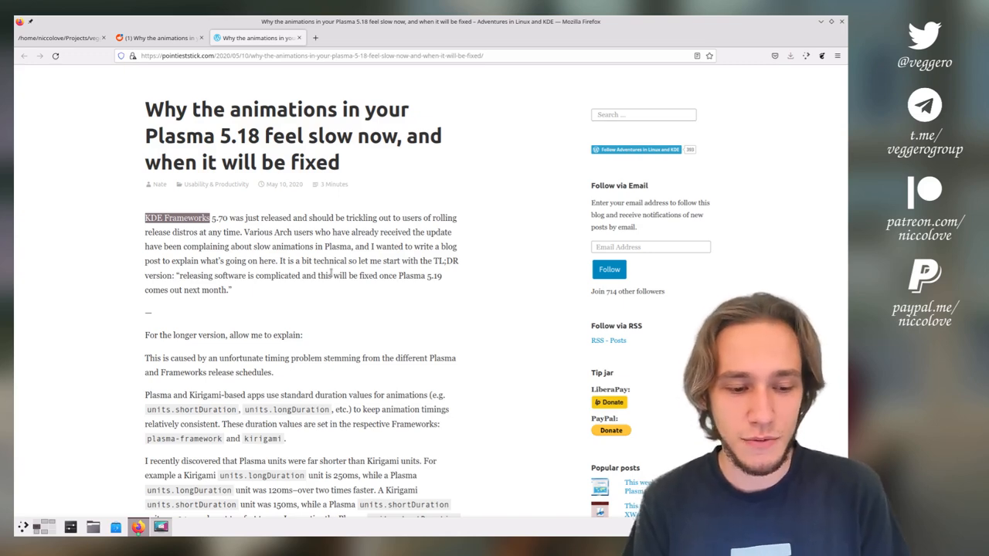
{"action": "left_click", "coordinate": [158, 37]}
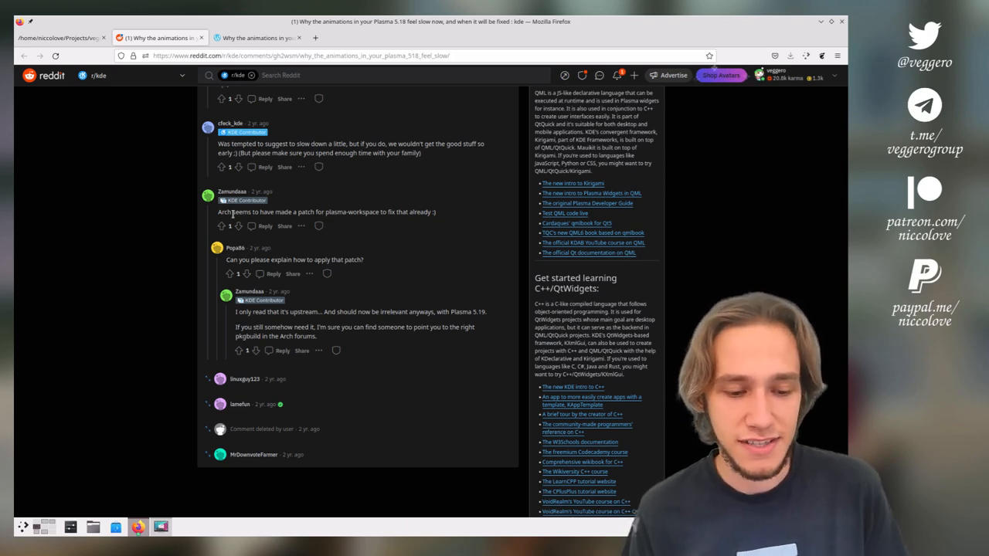
{"action": "left_click", "coordinate": [255, 37]}
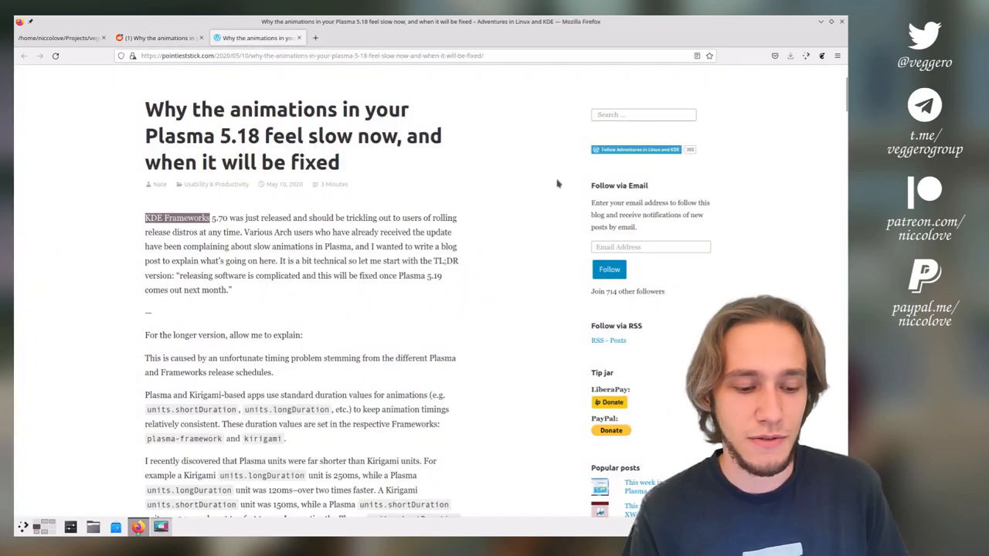